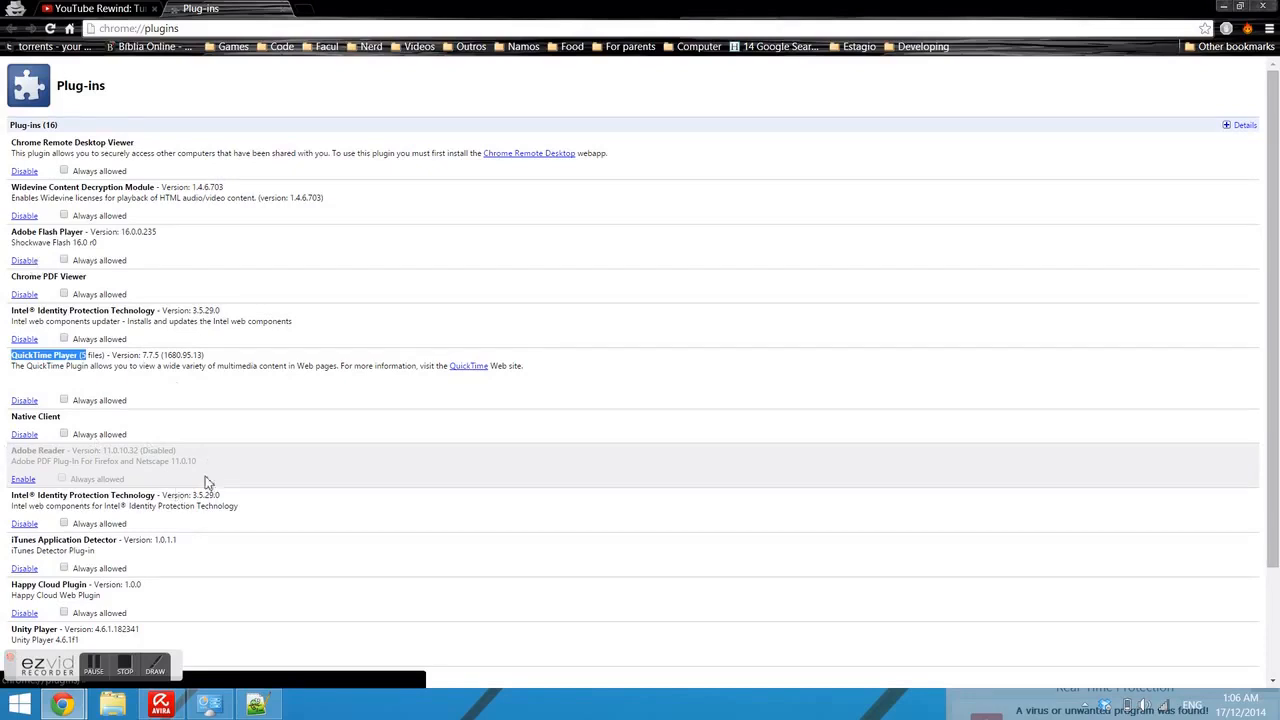
mouse_move(196, 472)
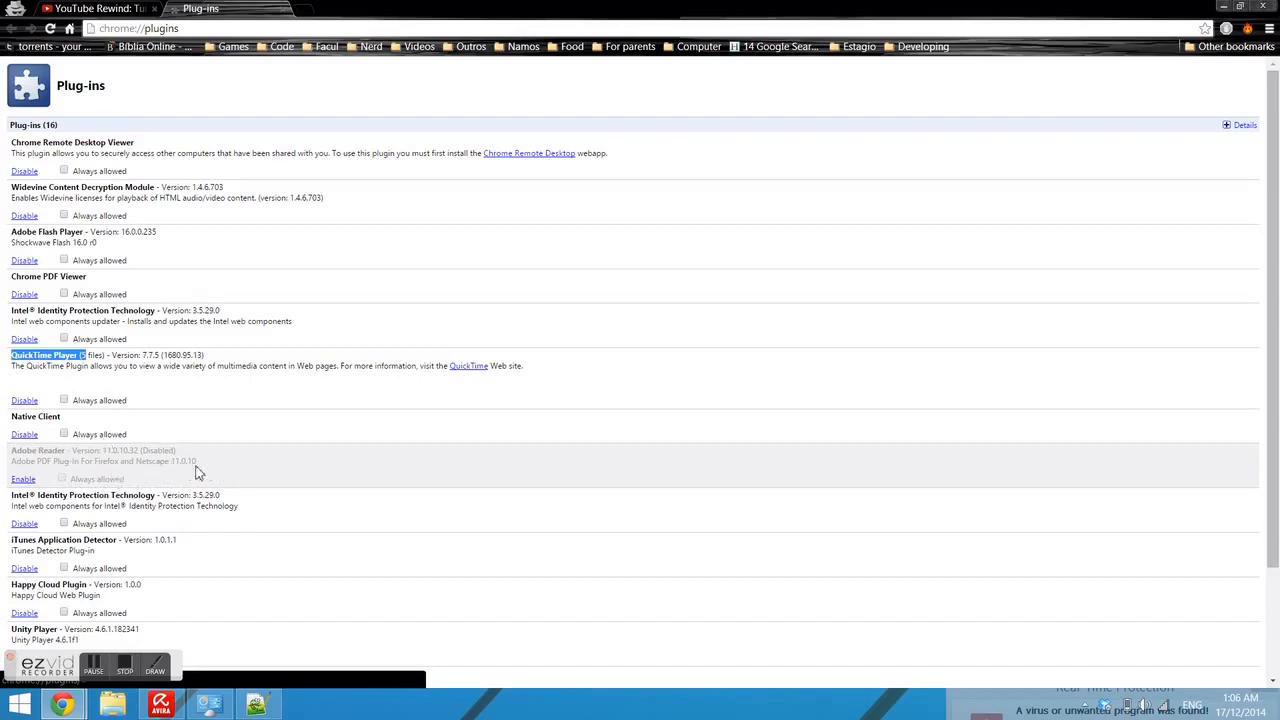
- Disable the Adobe Flash Player plugin on chrome://plugins so it shows as disabled
click(24, 260)
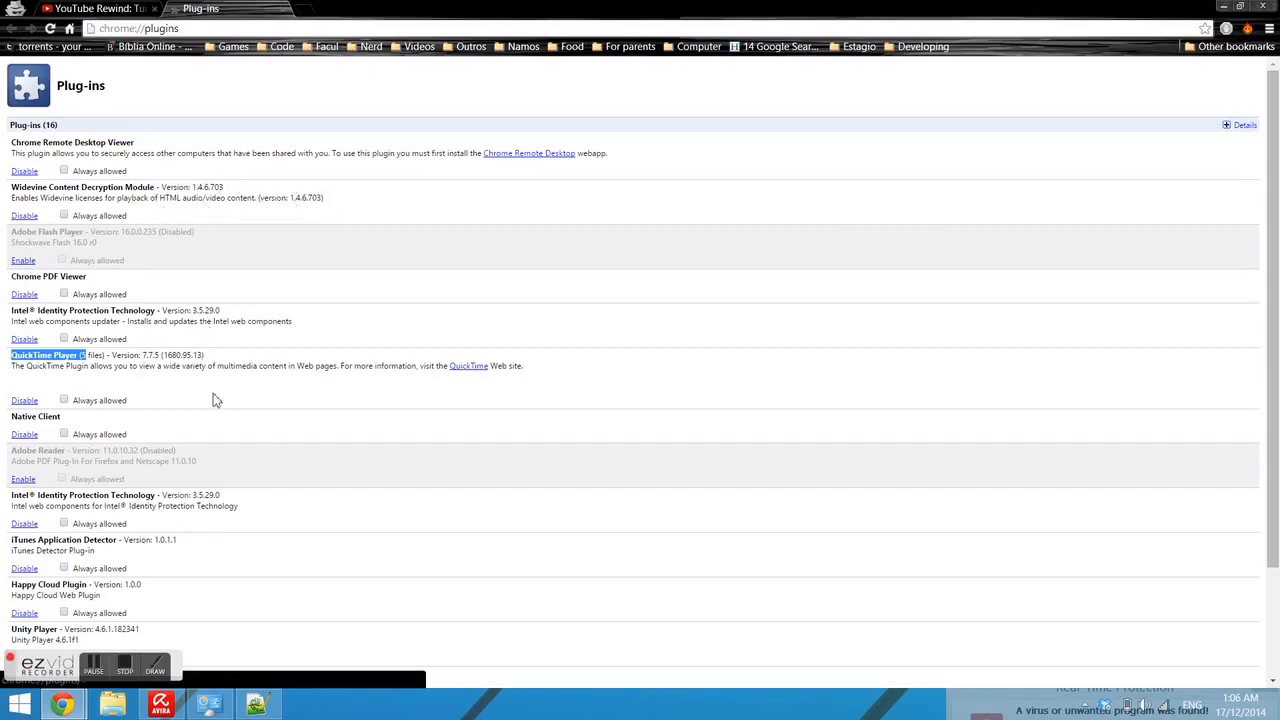